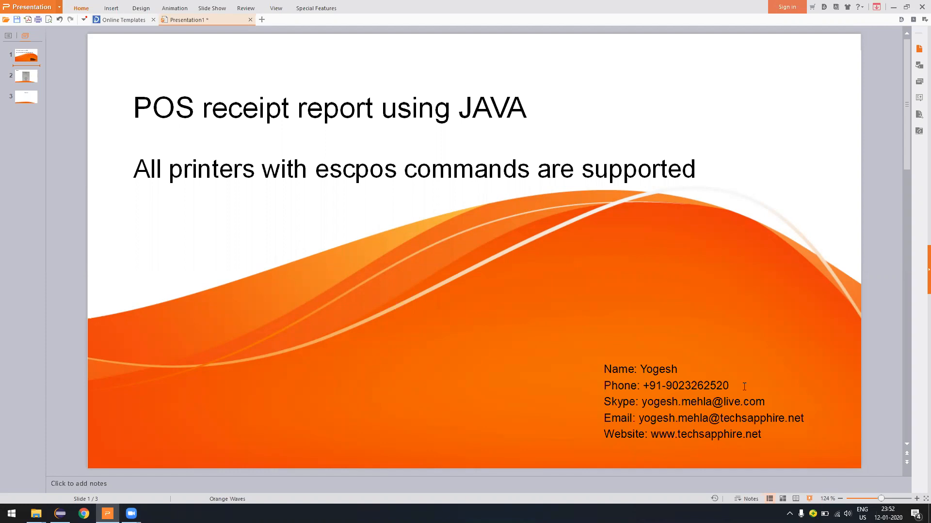
# - Show slide 2, the Receipt slide with the printed shop receipt photo
pyautogui.click(25, 76)
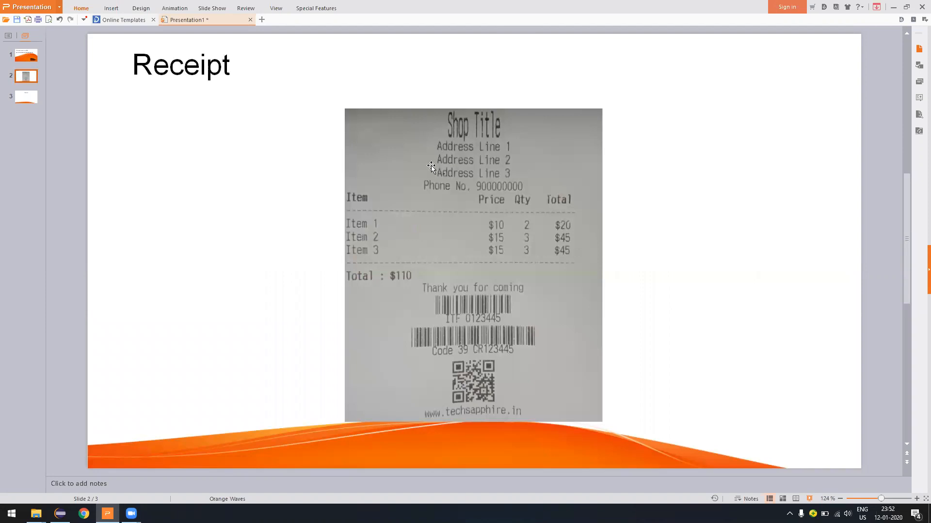
pyautogui.moveTo(506, 137)
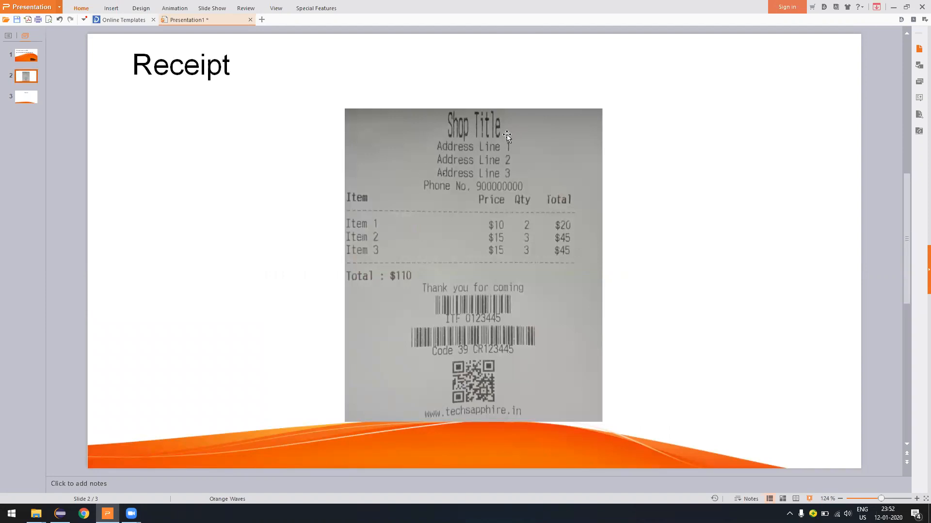
pyautogui.moveTo(479, 145)
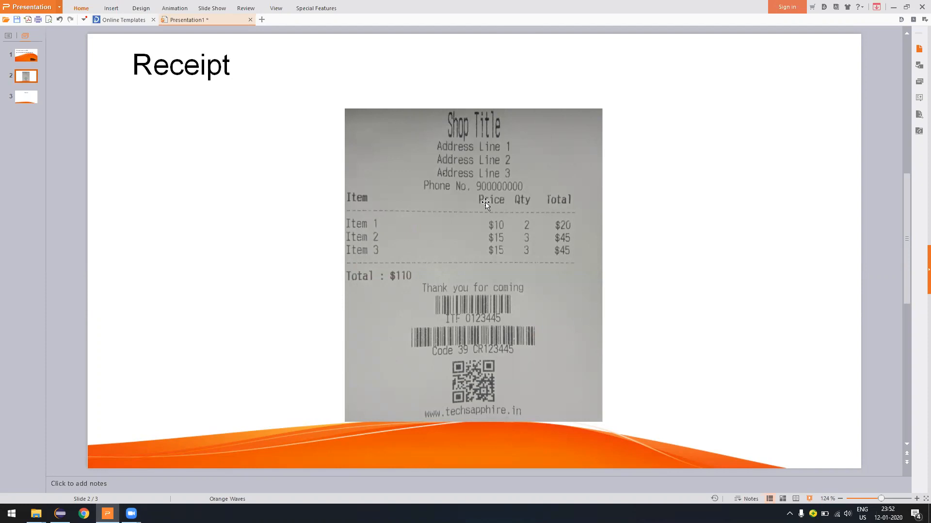
pyautogui.moveTo(481, 187)
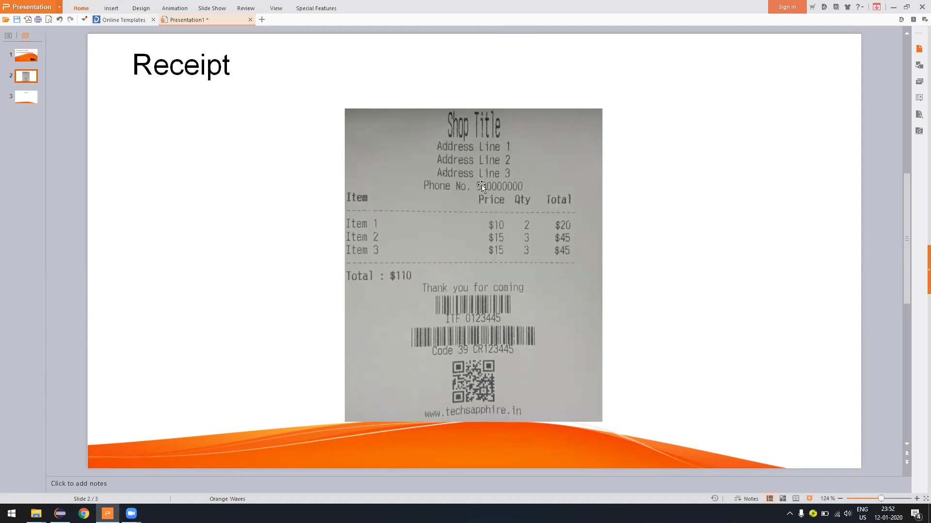
pyautogui.moveTo(373, 225)
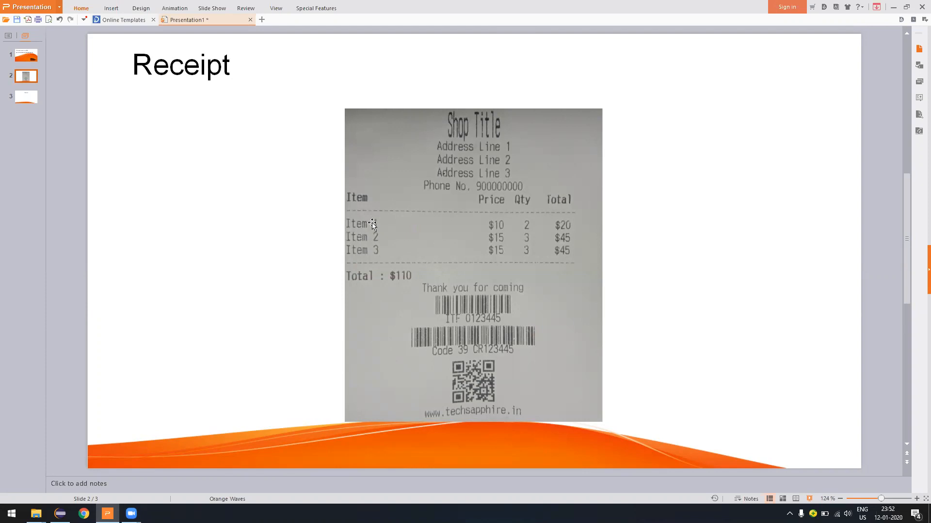
pyautogui.moveTo(469, 322)
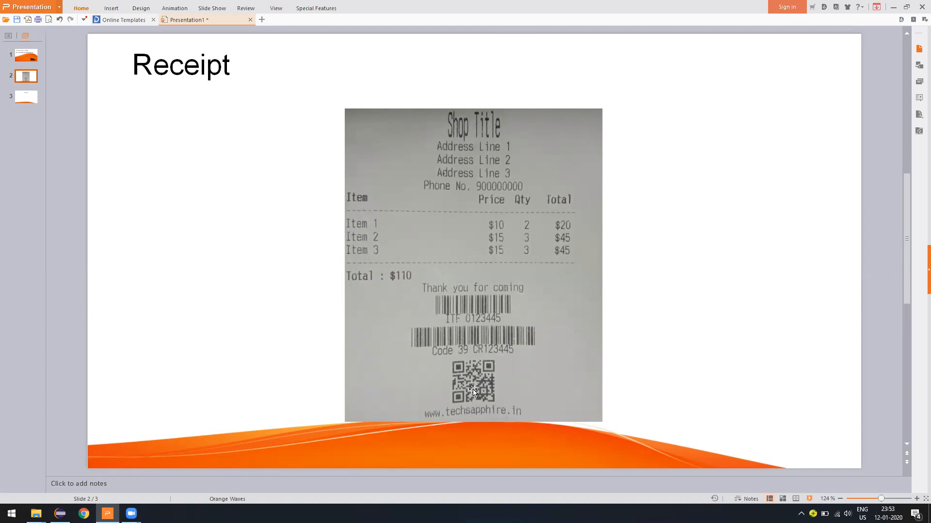
pyautogui.moveTo(561, 123)
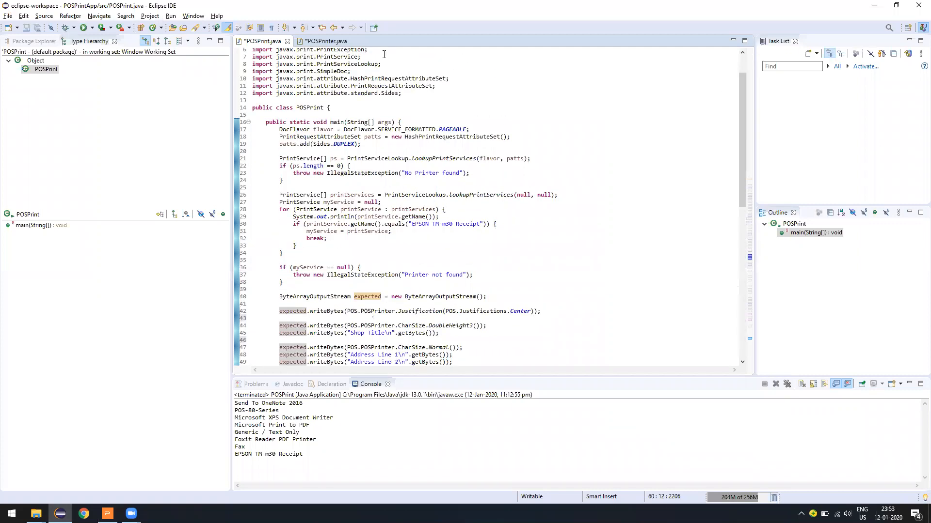
# - View POSPrinter.java, glance at the receipt presentation, then return to the code
pyautogui.click(326, 41)
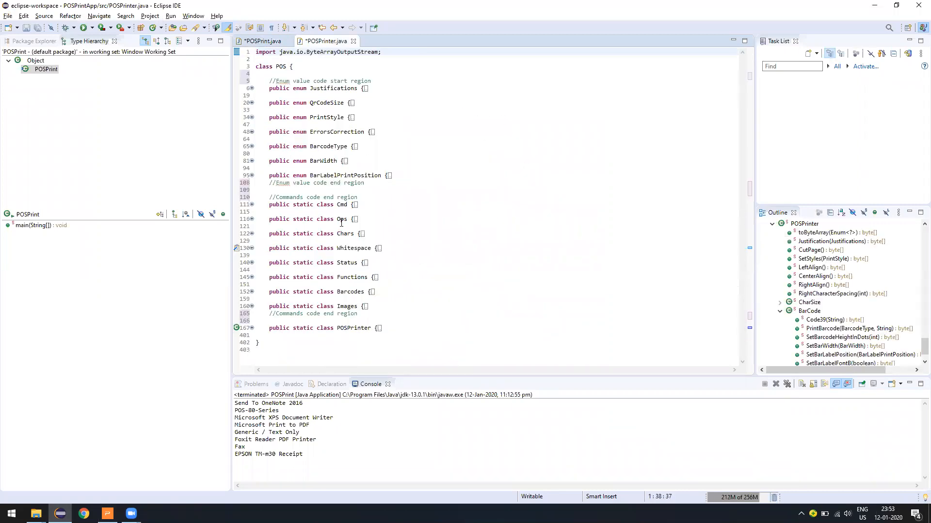
pyautogui.click(106, 512)
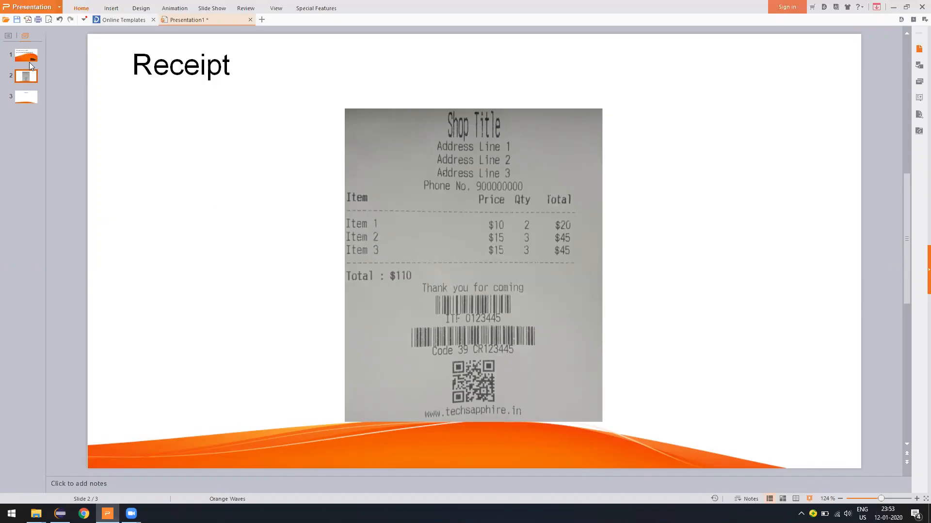
pyautogui.click(26, 55)
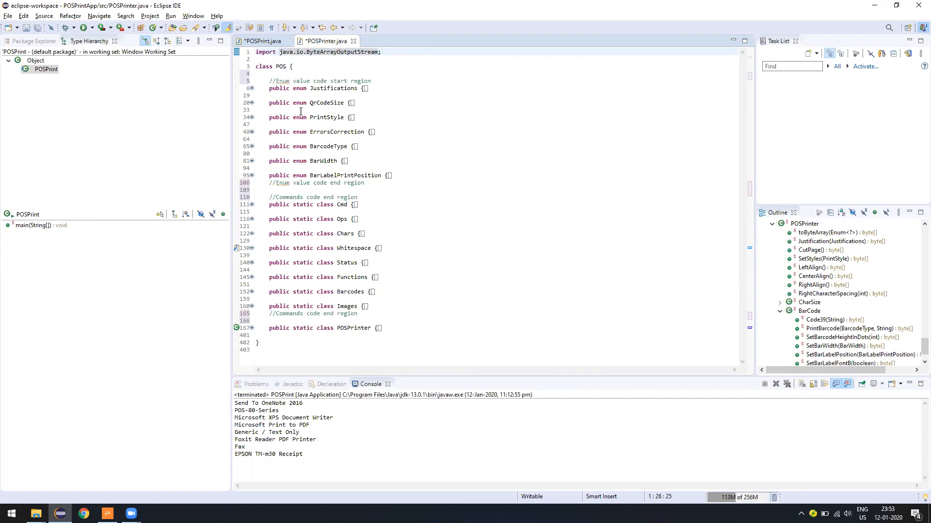
# - Walk through main() from the printer-lookup block to the print job, then show the receipt slide
pyautogui.click(262, 40)
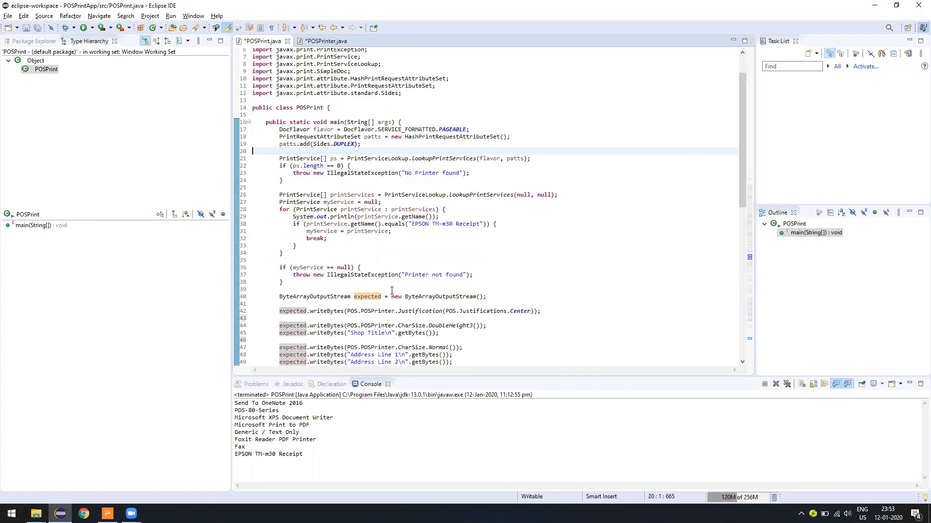
pyautogui.moveTo(279, 128); pyautogui.dragTo(283, 281)
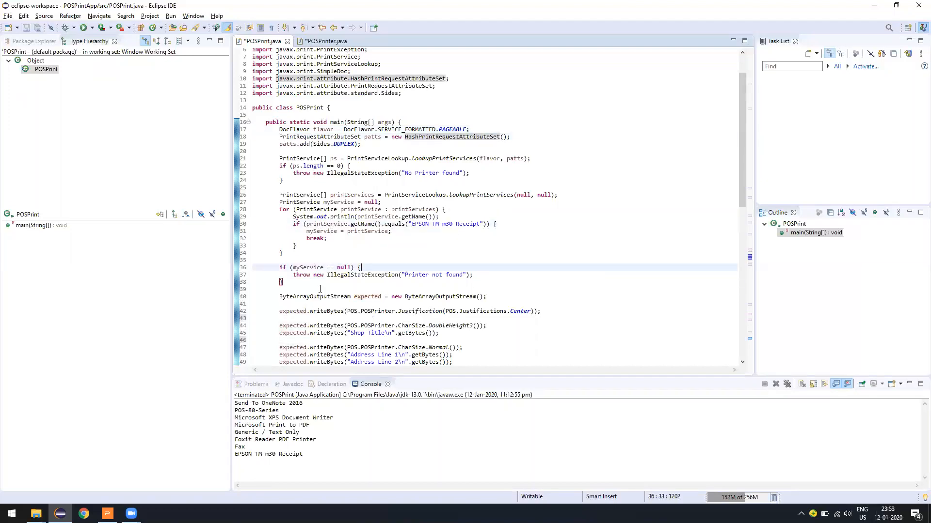
pyautogui.moveTo(360, 267); pyautogui.dragTo(279, 129)
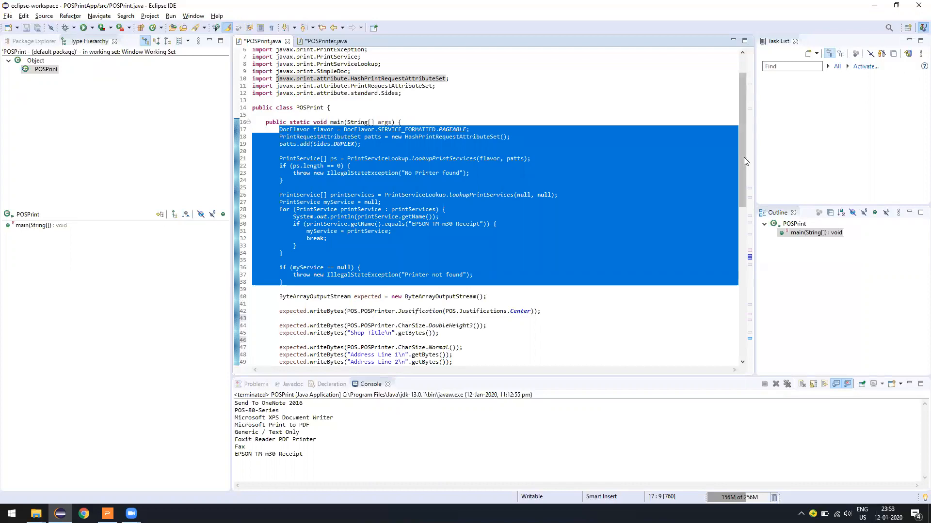
pyautogui.scroll(-3)
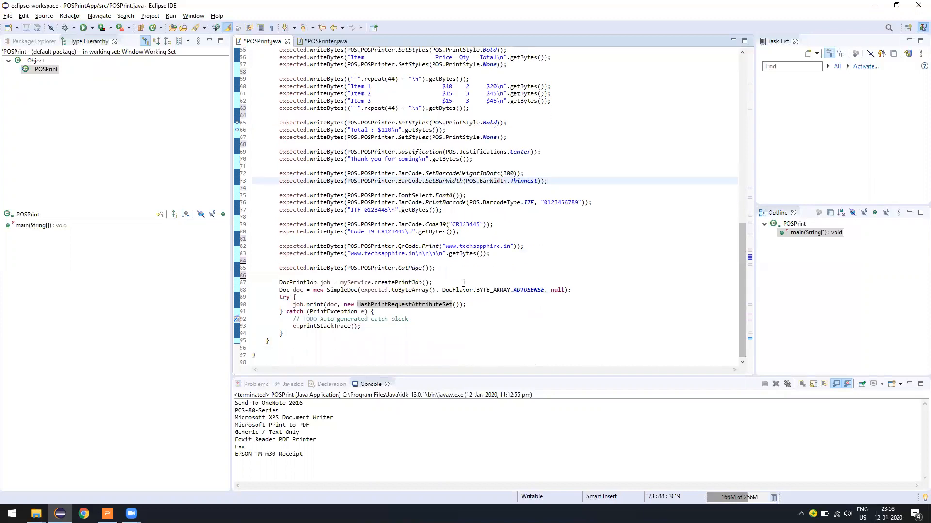
pyautogui.moveTo(280, 283); pyautogui.dragTo(307, 333)
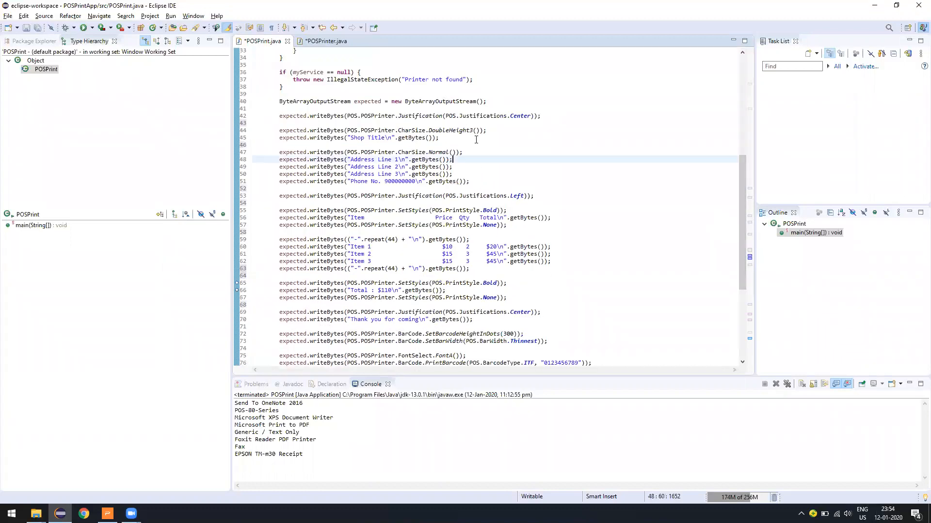
pyautogui.click(449, 174)
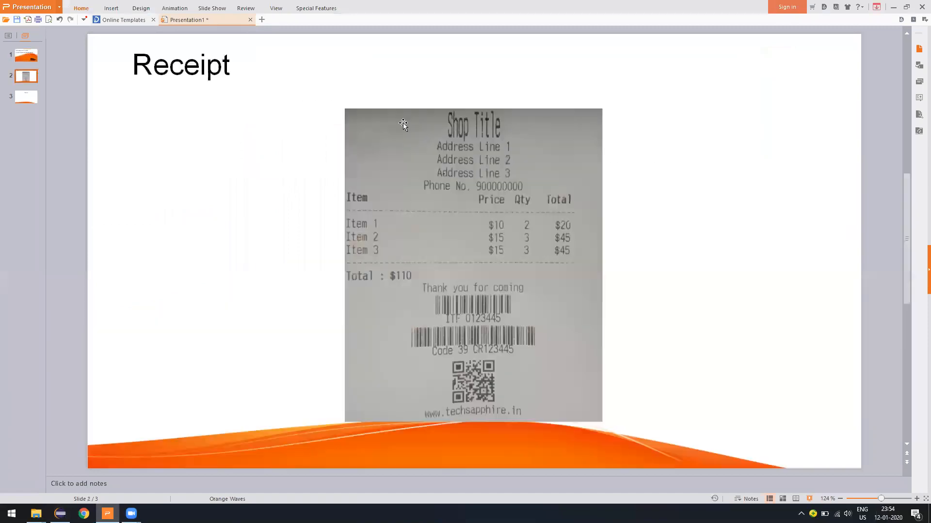
pyautogui.moveTo(502, 139)
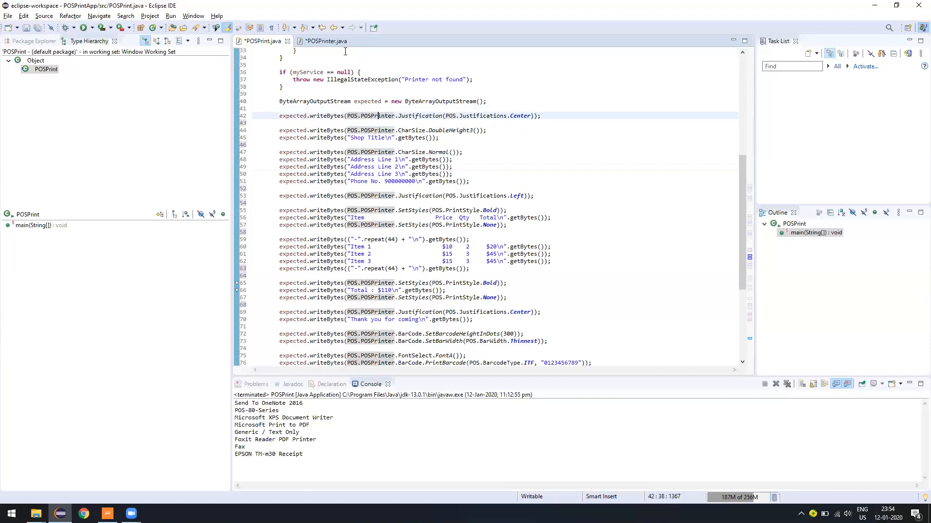
# - Highlight Justification.Center on line 42, then select and remove DoubleHeight3 on line 44
pyautogui.click(325, 40)
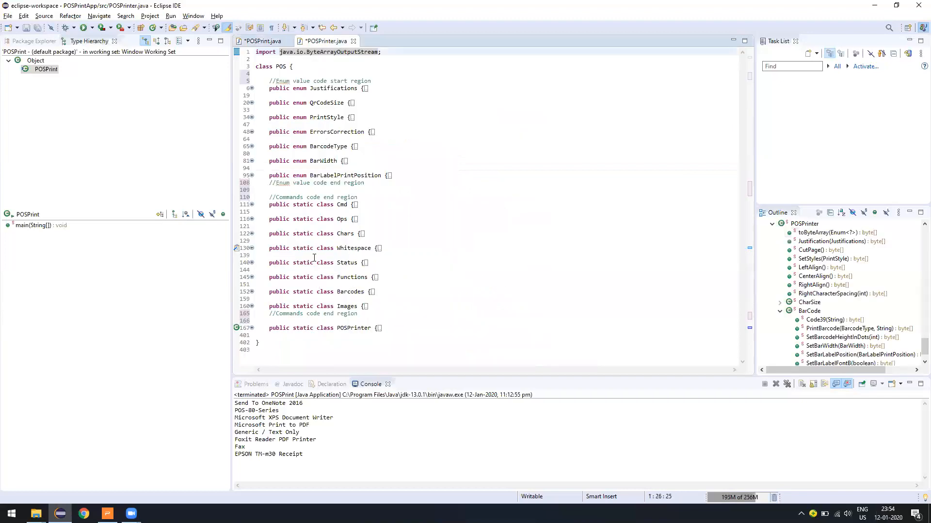
pyautogui.click(259, 41)
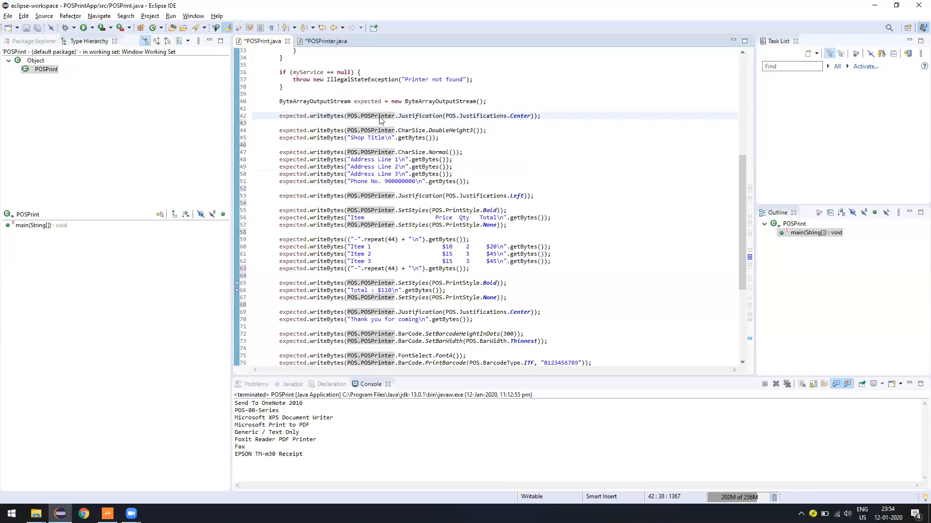
pyautogui.doubleClick(376, 116)
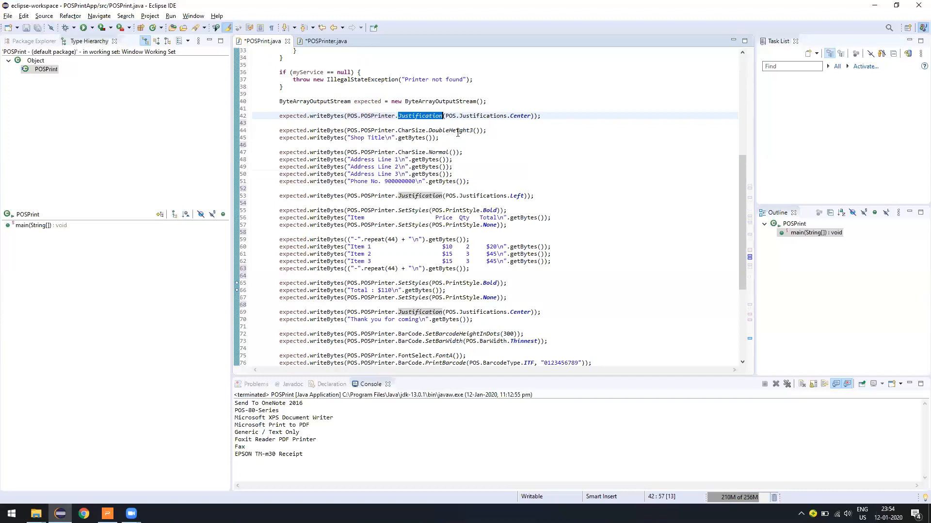
pyautogui.click(515, 116)
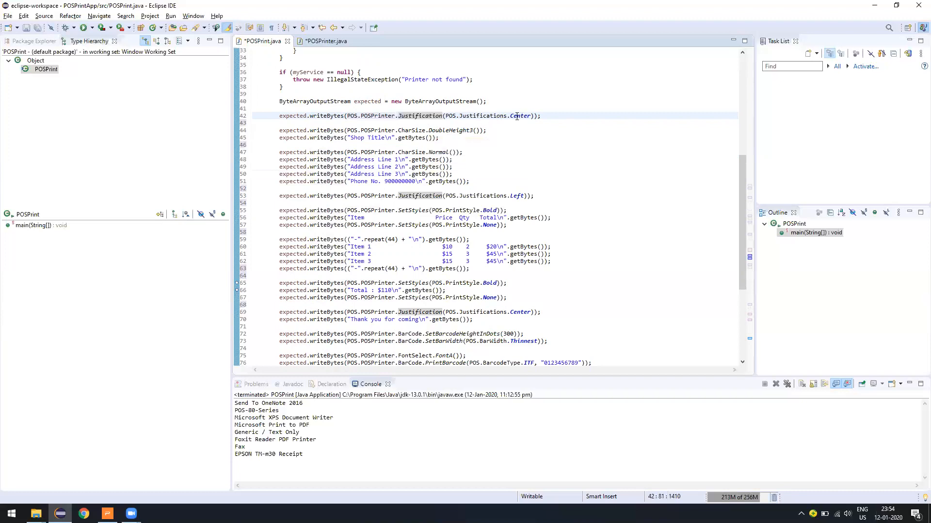
pyautogui.doubleClick(520, 116)
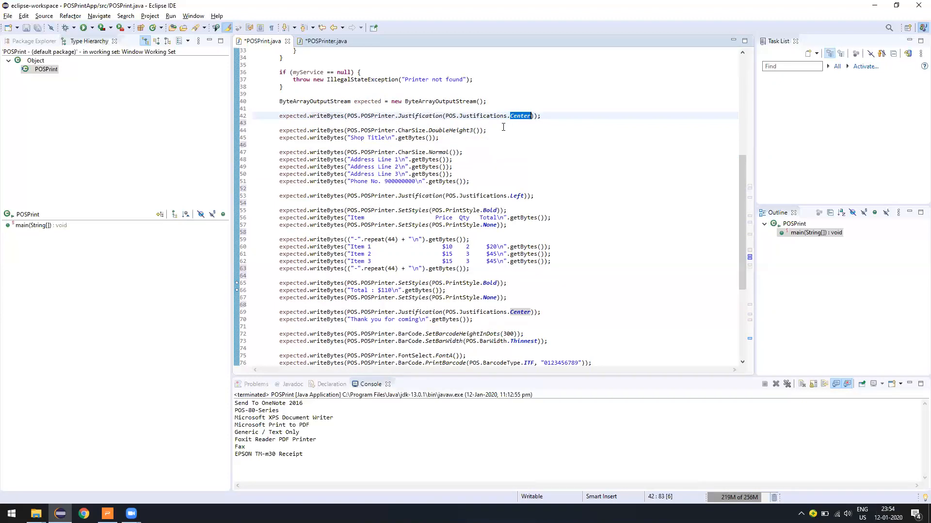
pyautogui.click(484, 131)
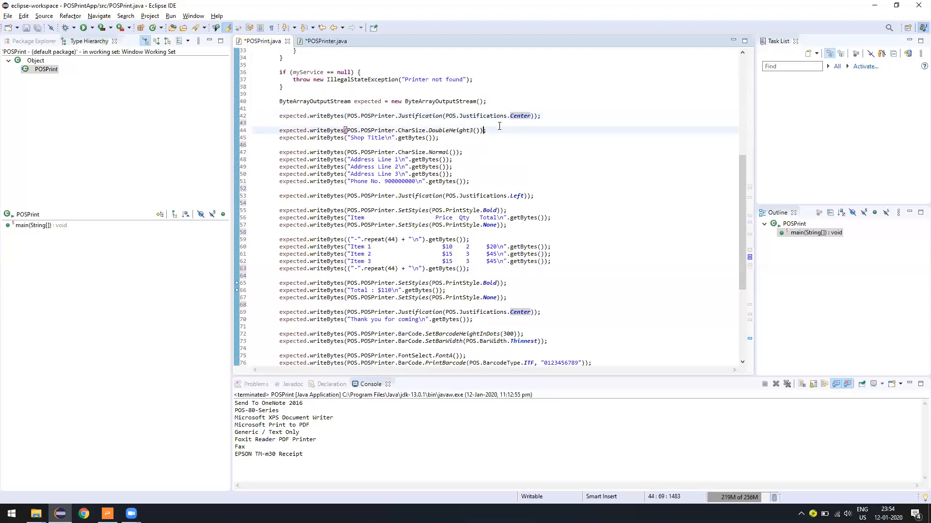
pyautogui.doubleClick(449, 130)
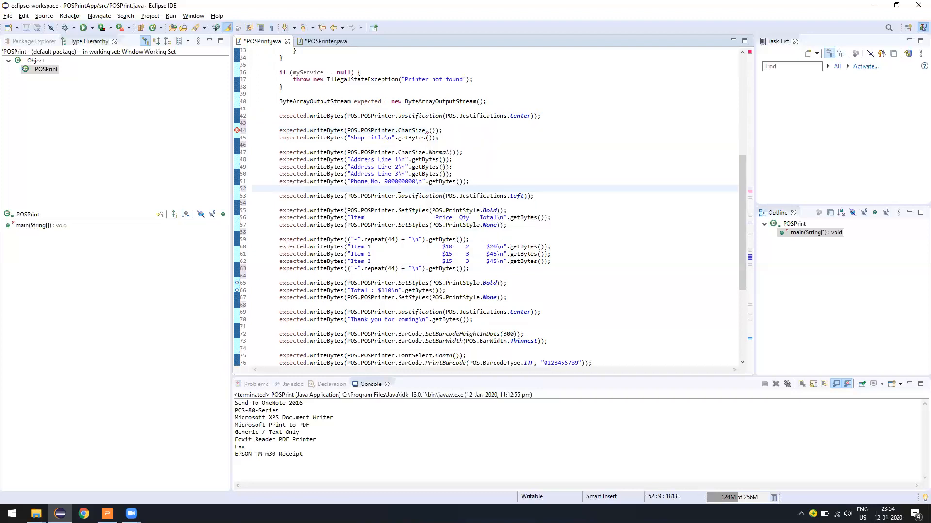
# - Retype DoubleHeight3 via content assist, then select the address and phone lines
pyautogui.write('DoubleHeight3')
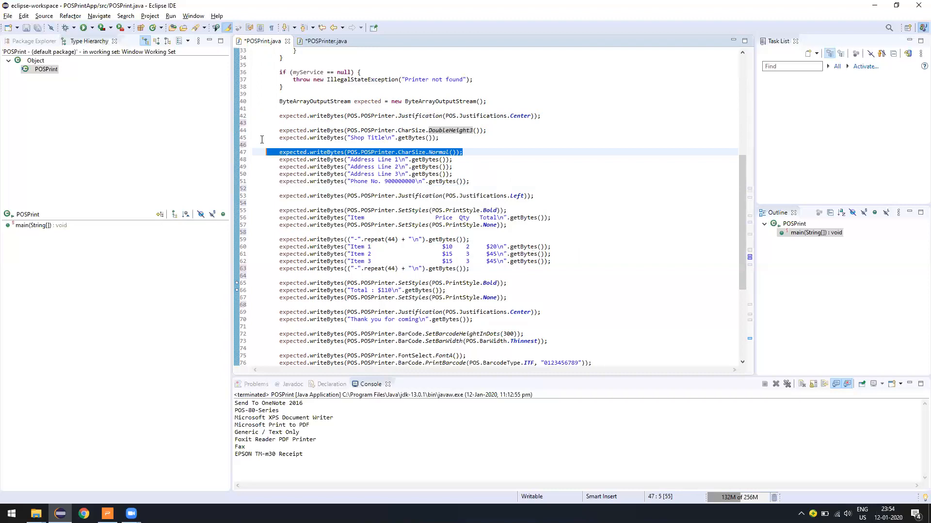
pyautogui.moveTo(484, 349)
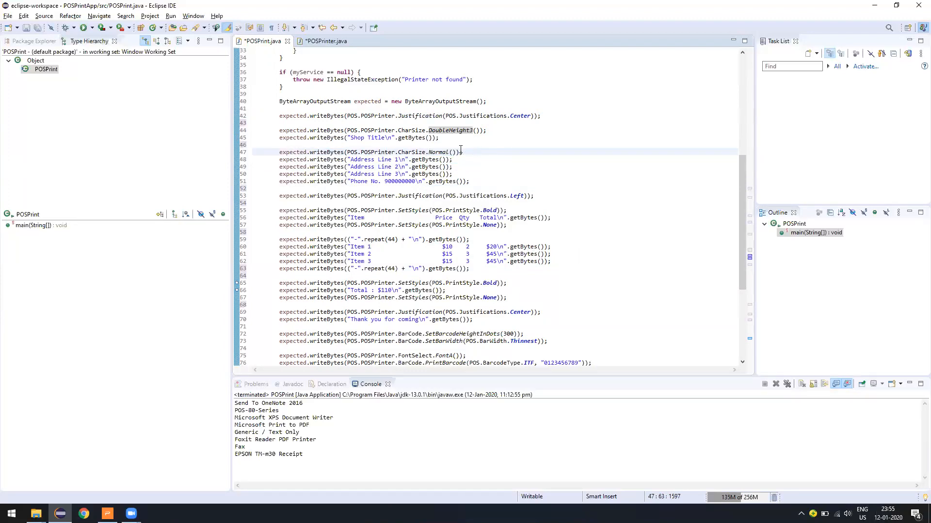
pyautogui.tripleClick(371, 151)
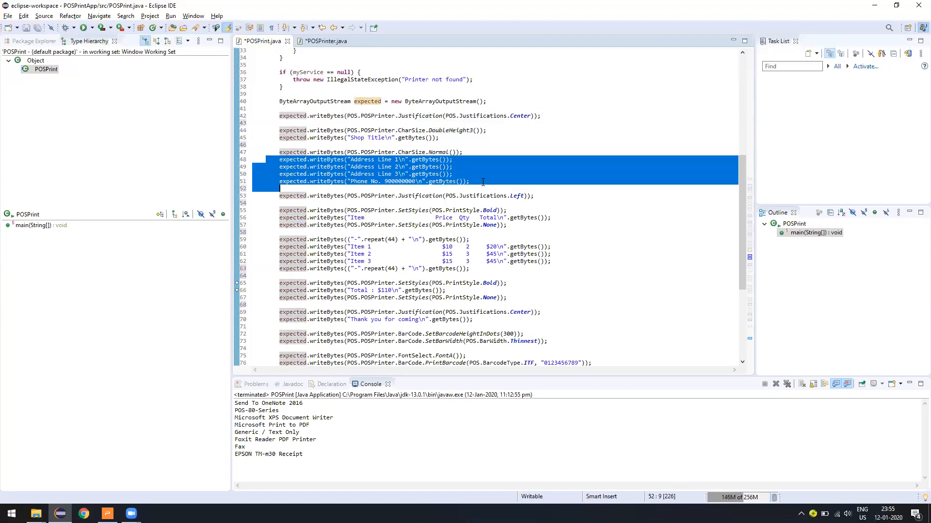
pyautogui.doubleClick(371, 159)
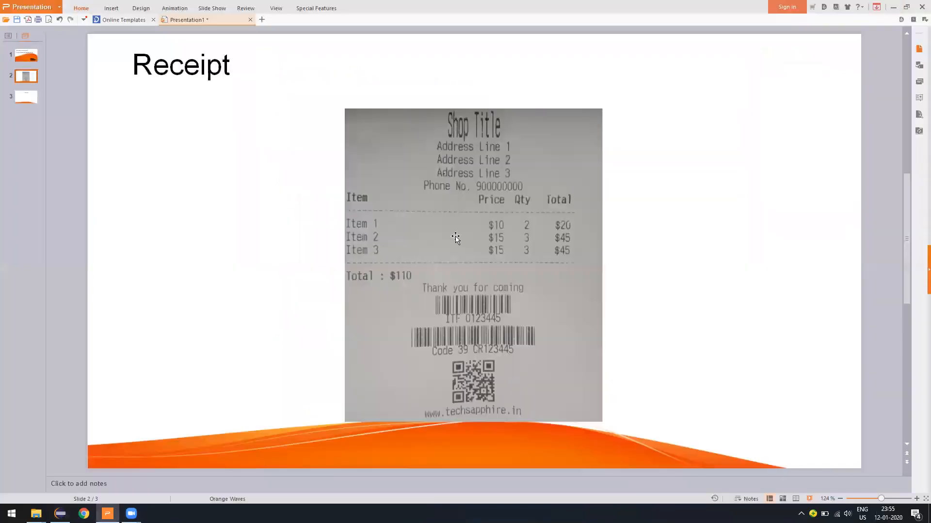
pyautogui.moveTo(382, 229)
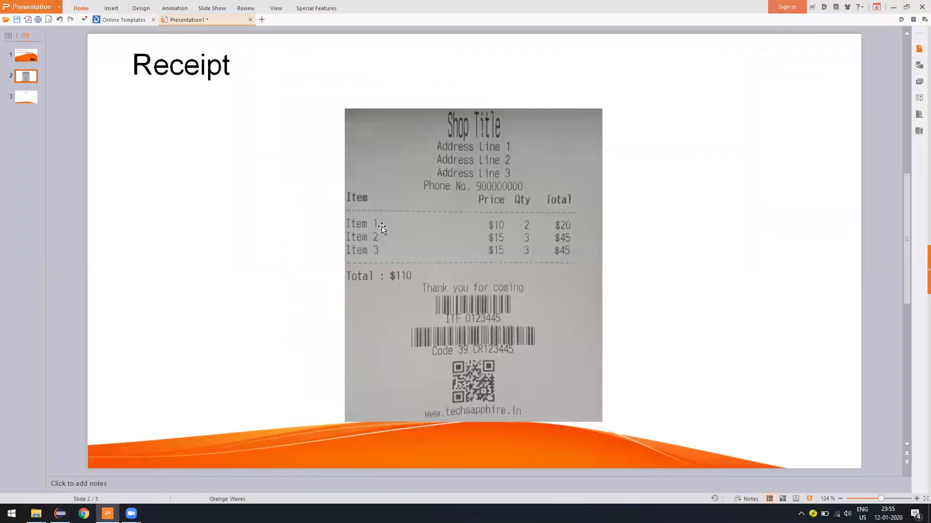
pyautogui.moveTo(612, 122)
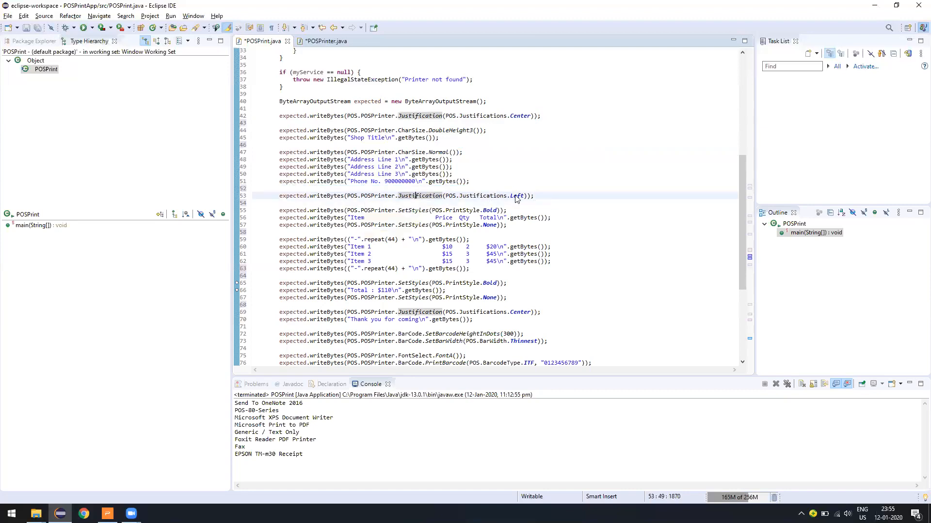
# - Review the Left justification, Bold item-header and item-row lines, then show the receipt slide
pyautogui.doubleClick(516, 196)
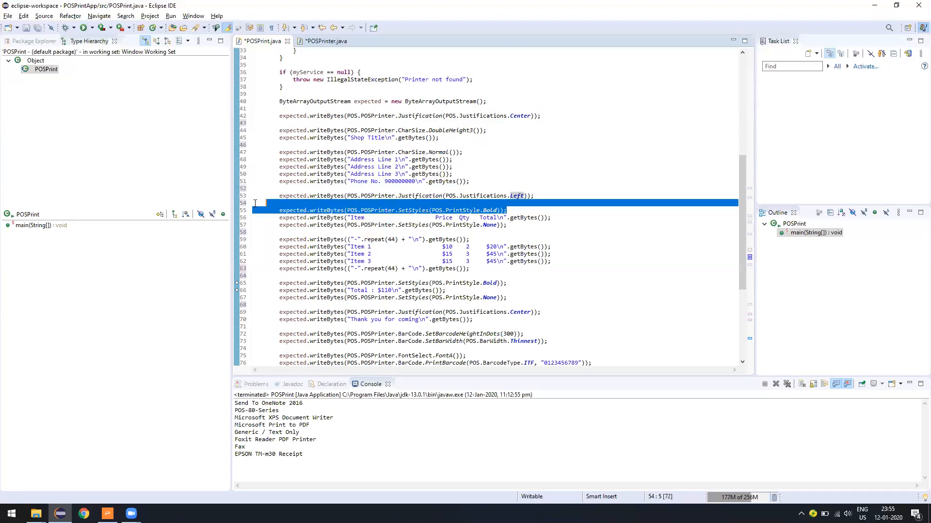
pyautogui.click(465, 225)
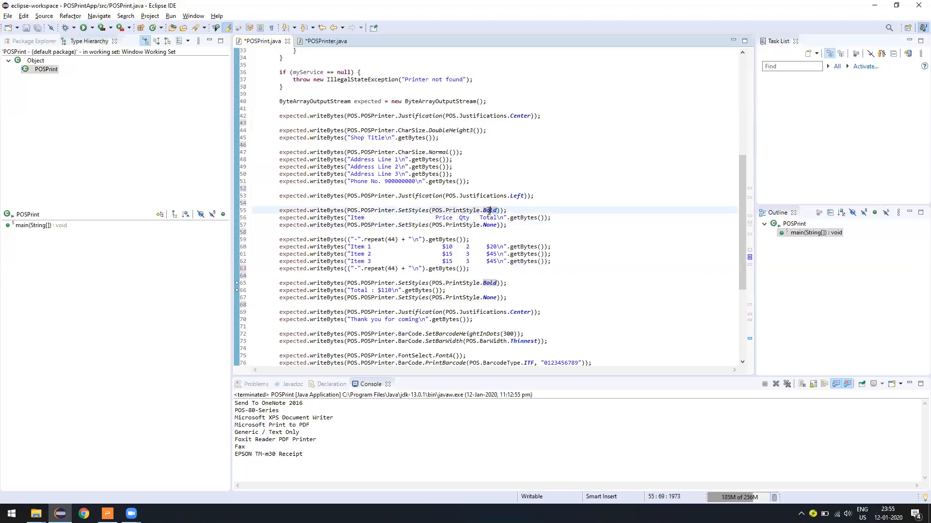
pyautogui.doubleClick(490, 210)
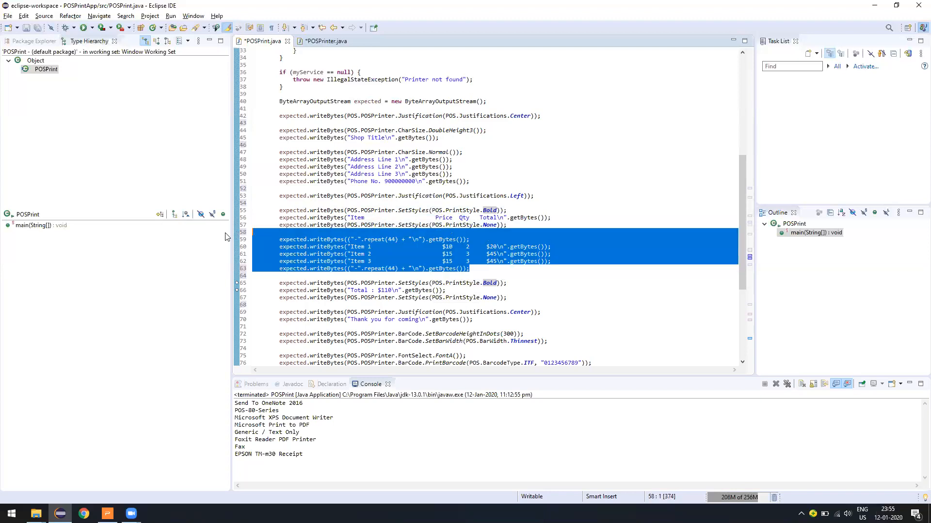
pyautogui.scroll(-3)
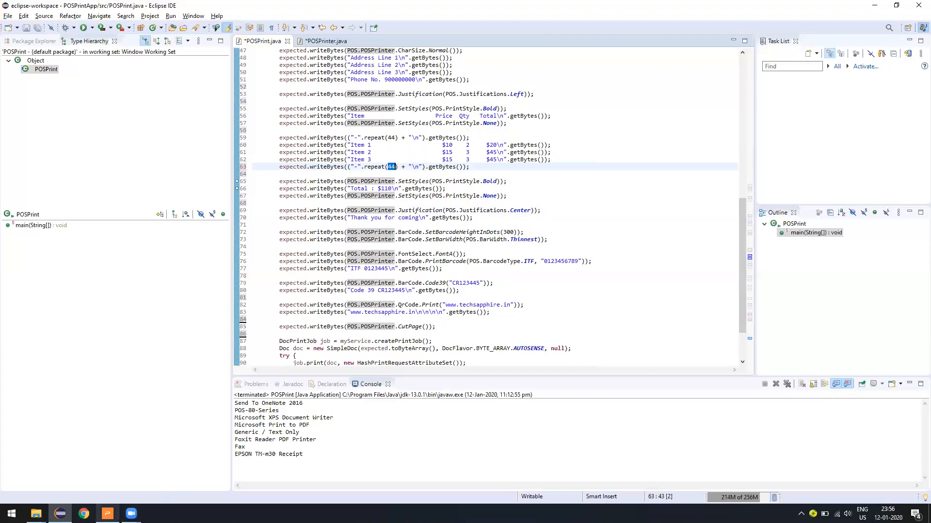
pyautogui.click(106, 513)
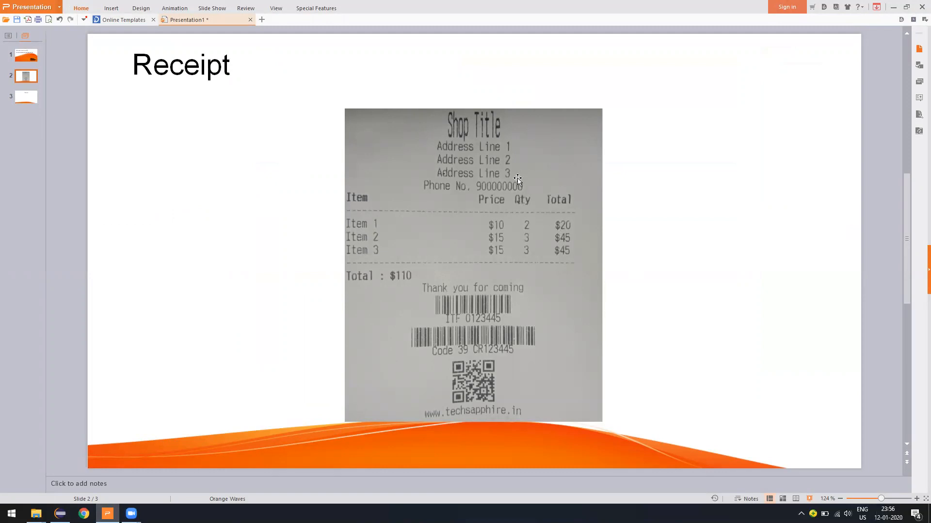
pyautogui.moveTo(352, 212)
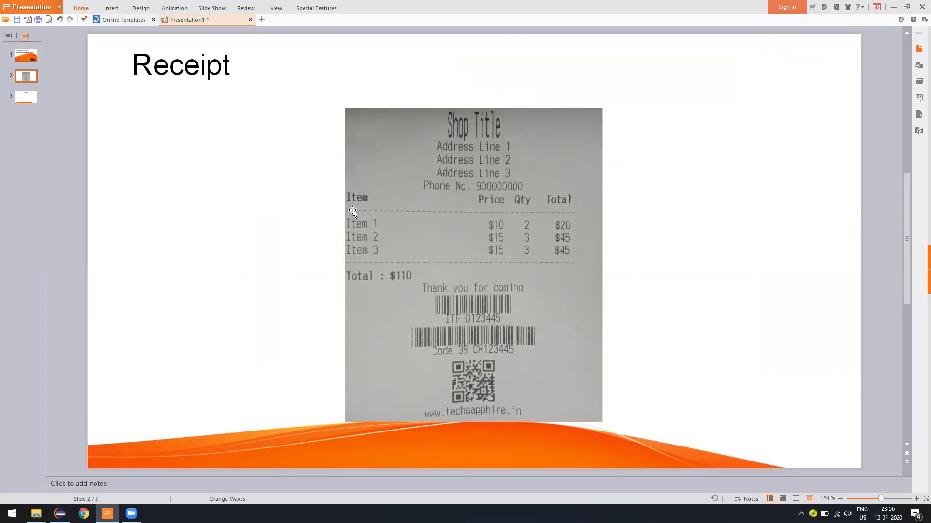
pyautogui.moveTo(892, 8)
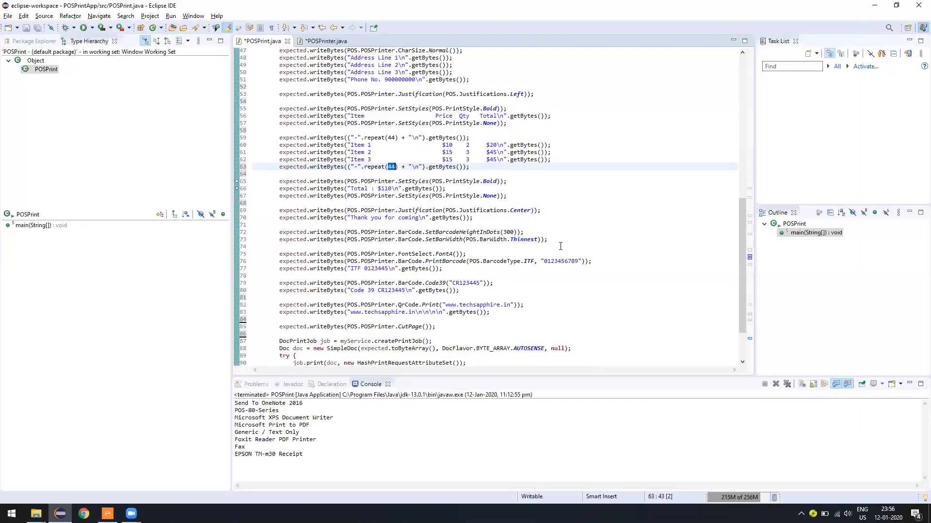
# - Delete and restore the Thinnest bar width, then highlight BarCode in the ITF barcode line
pyautogui.click(671, 247)
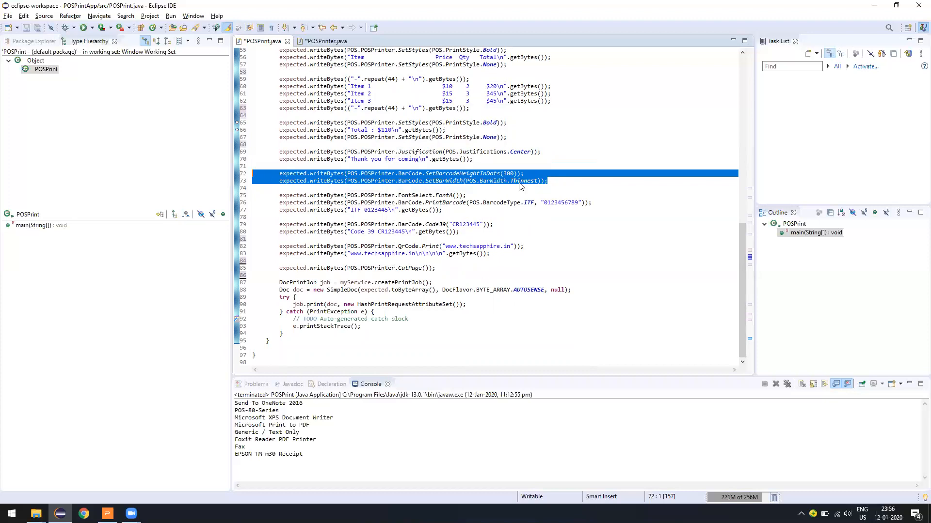
pyautogui.press('Delete')
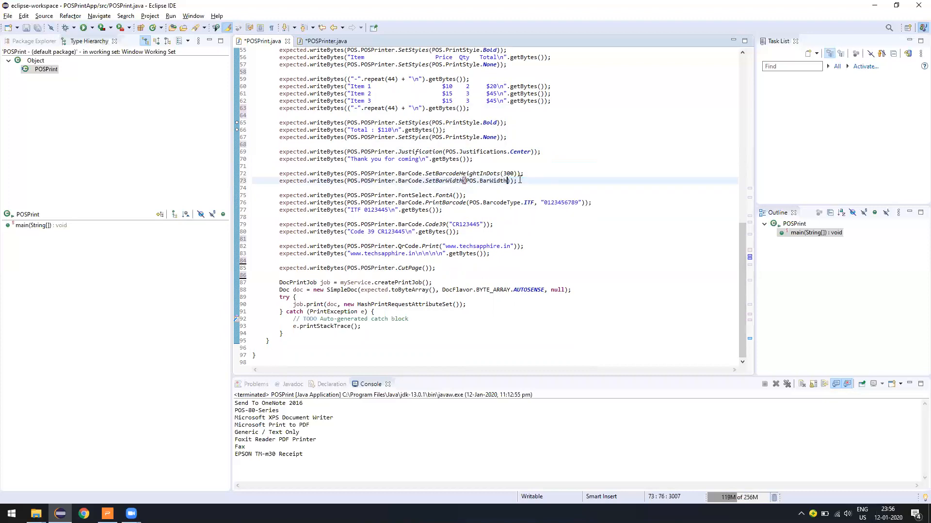
pyautogui.write(',')
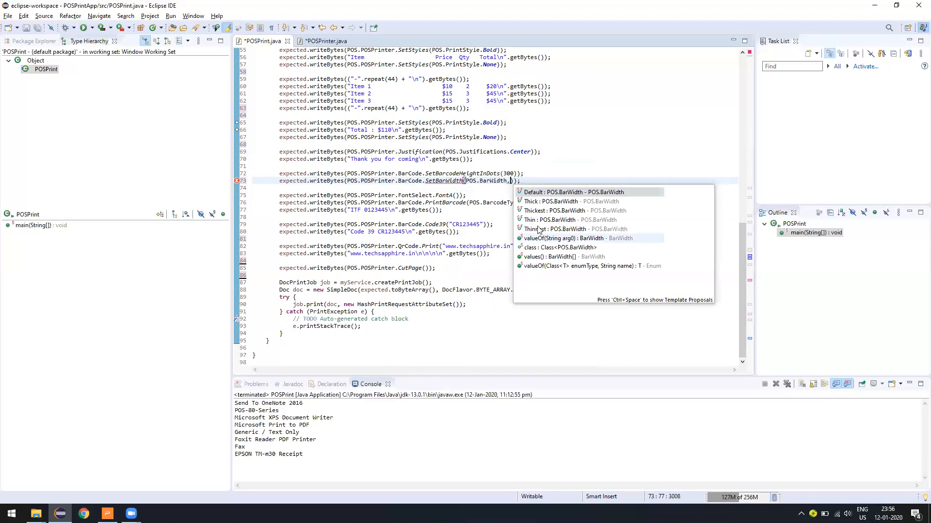
pyautogui.moveTo(552, 211)
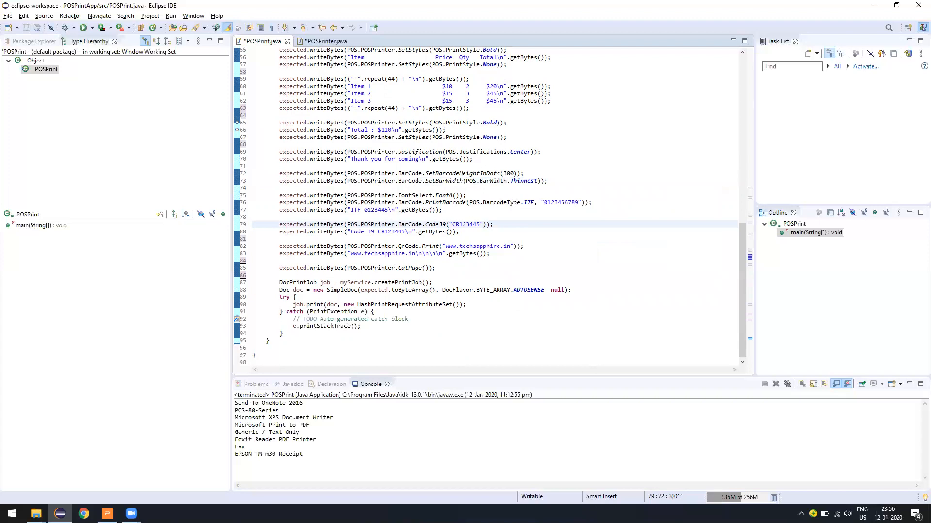
pyautogui.doubleClick(444, 203)
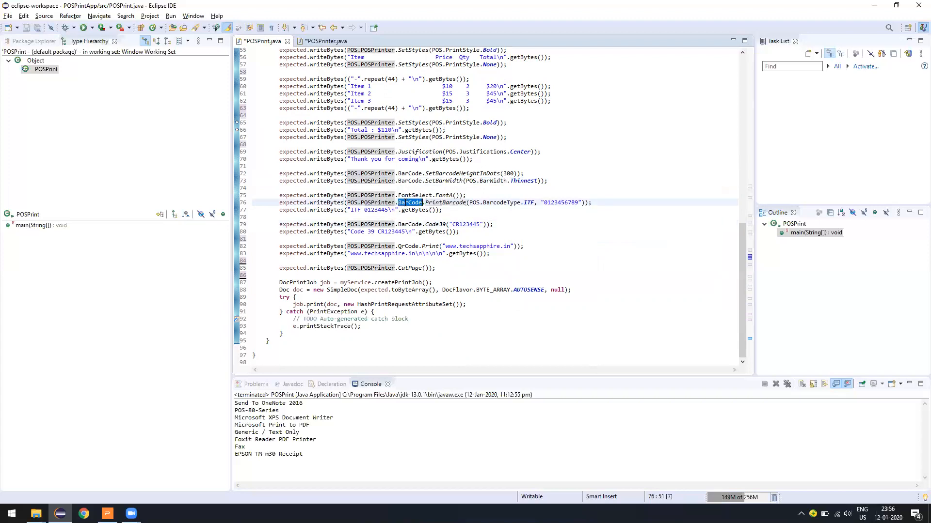
# - In POSPrinter.java, list the BarWidth enum values in the Outline
pyautogui.click(324, 41)
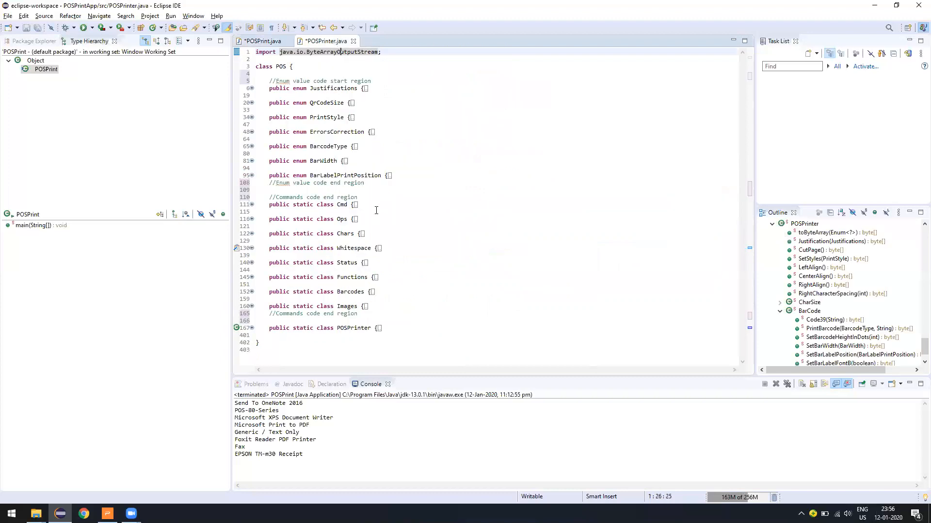
pyautogui.click(317, 161)
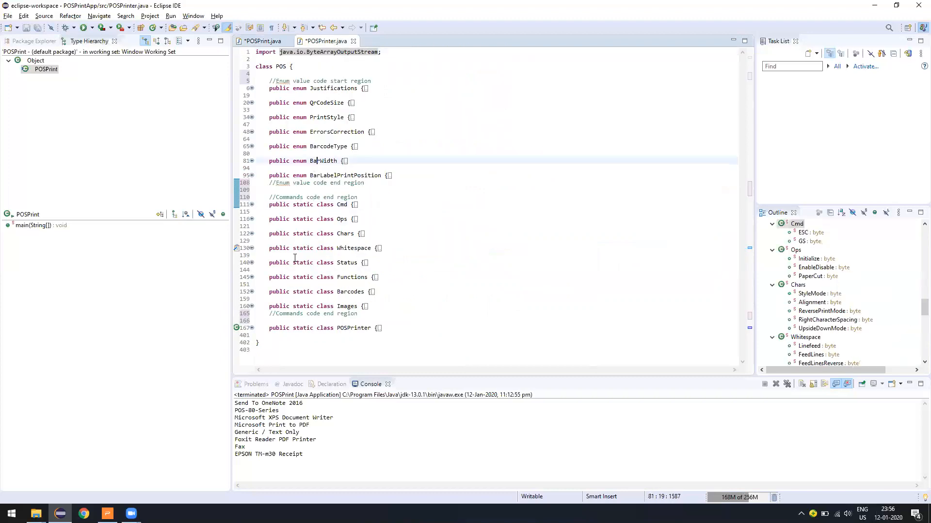
pyautogui.click(321, 161)
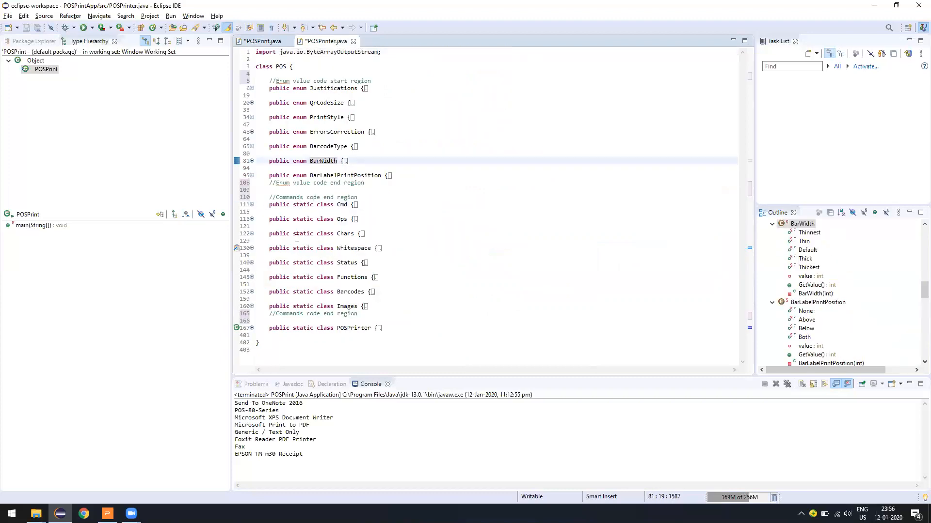
pyautogui.click(251, 292)
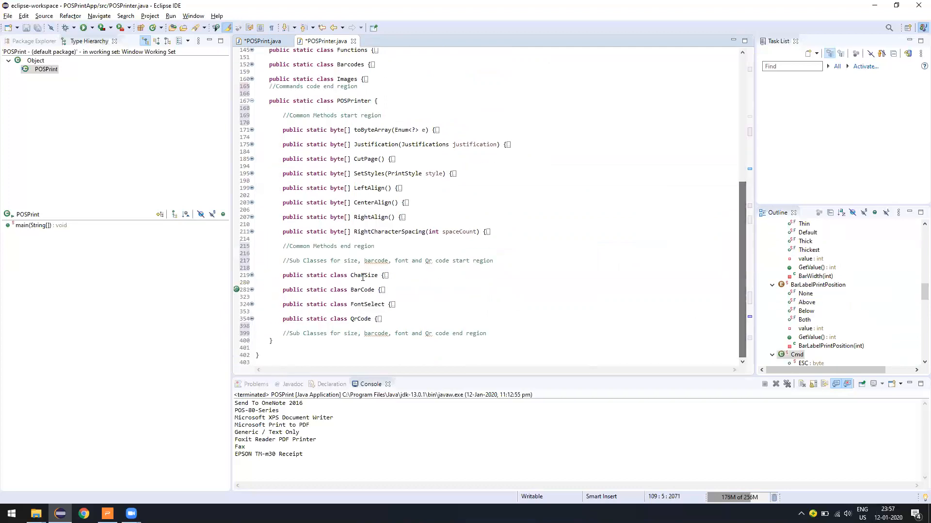
# - Expand the BarCode class and inspect PrintBarcode and its barcode type parameter
pyautogui.click(251, 290)
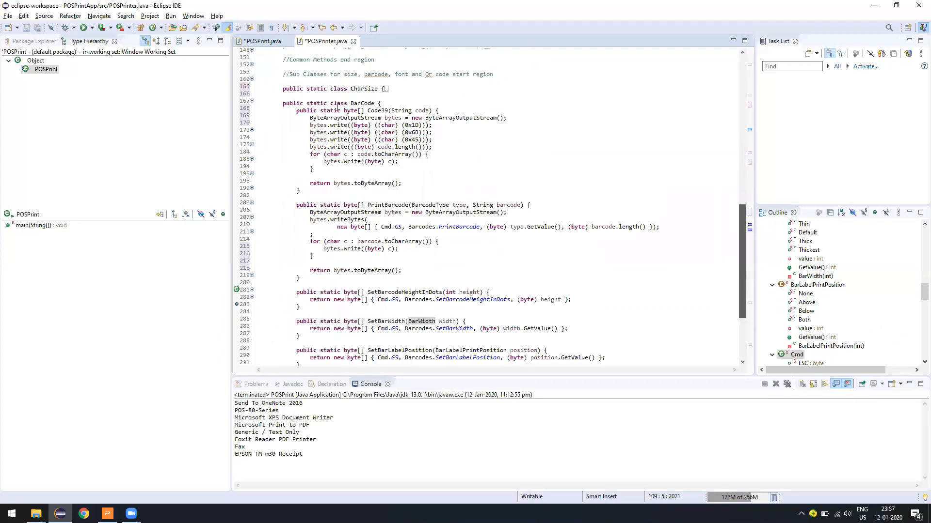
pyautogui.doubleClick(377, 104)
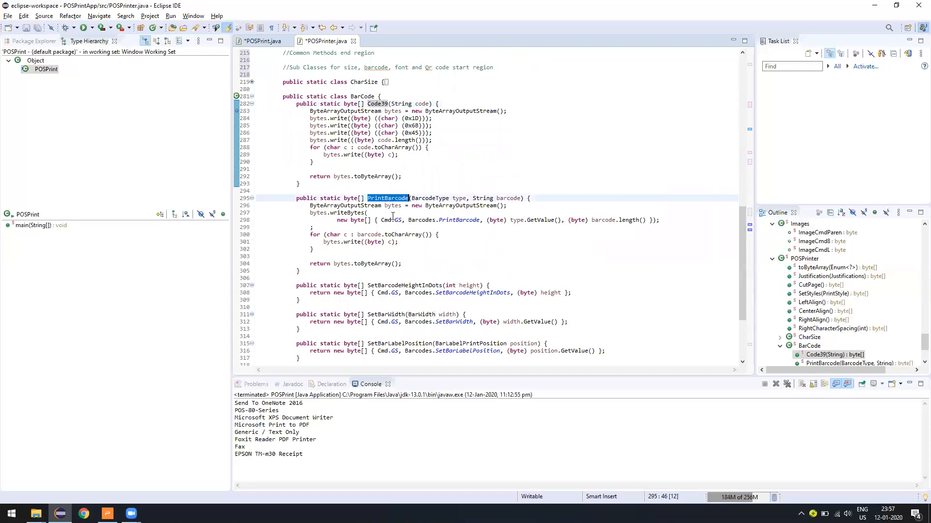
pyautogui.doubleClick(459, 197)
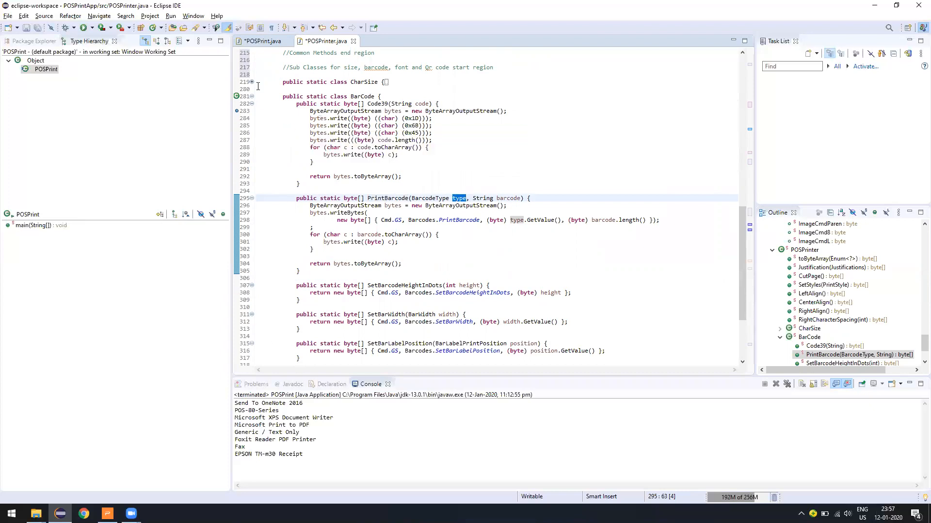
pyautogui.click(260, 40)
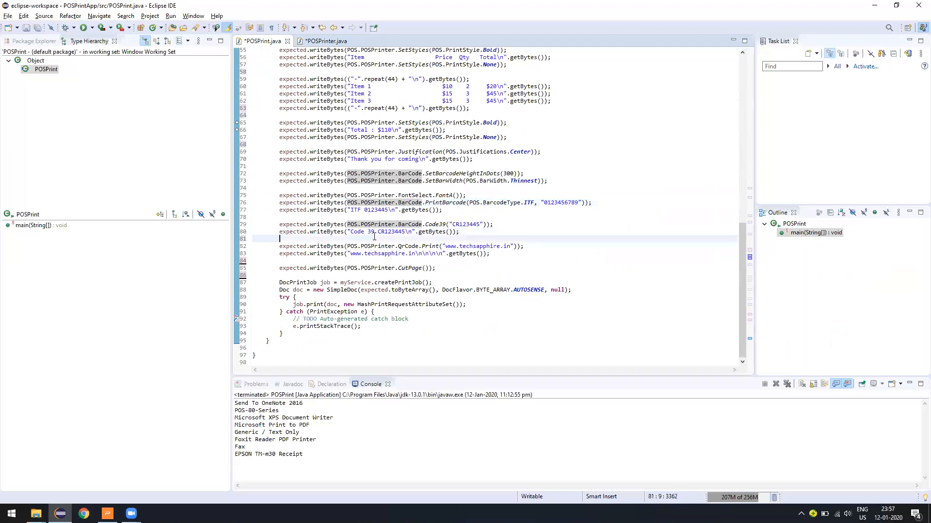
pyautogui.moveTo(549, 202)
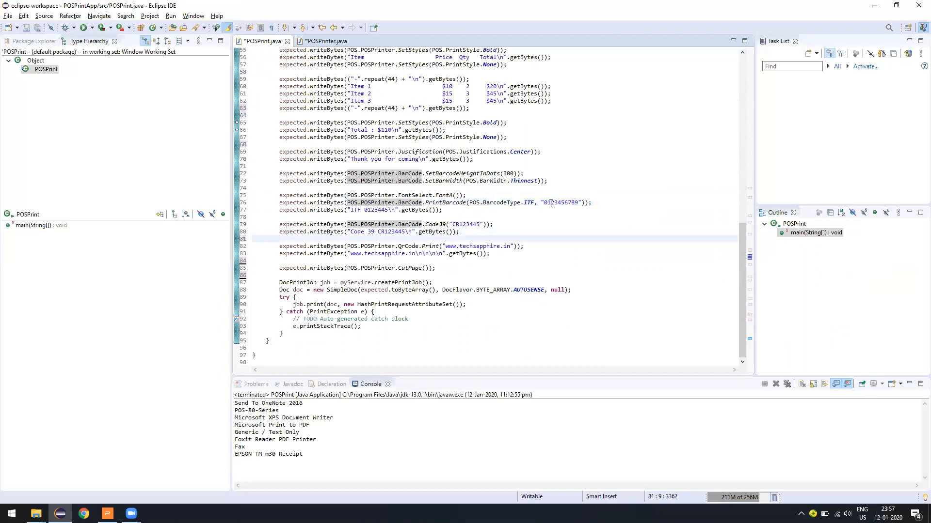
# - Select the three ITF barcode lines, then highlight the QR code Print call and toByteArray
pyautogui.doubleClick(560, 203)
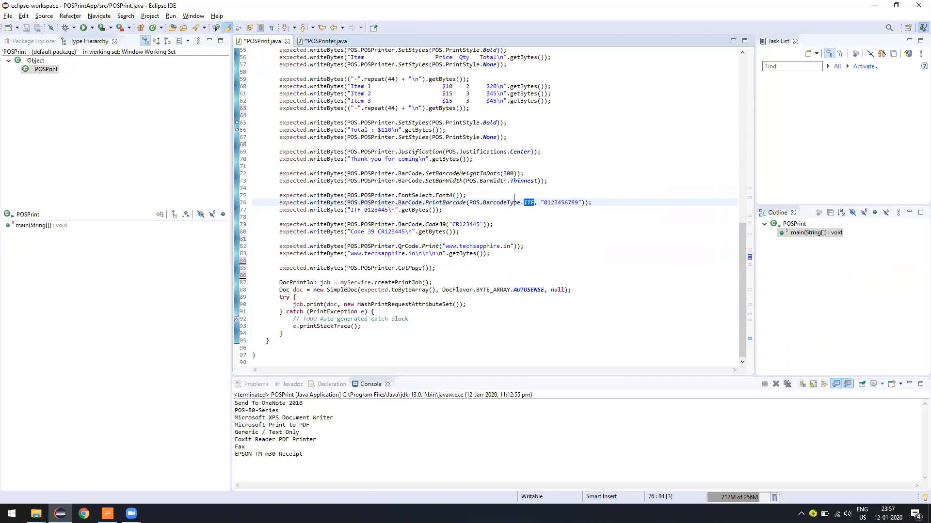
pyautogui.click(438, 210)
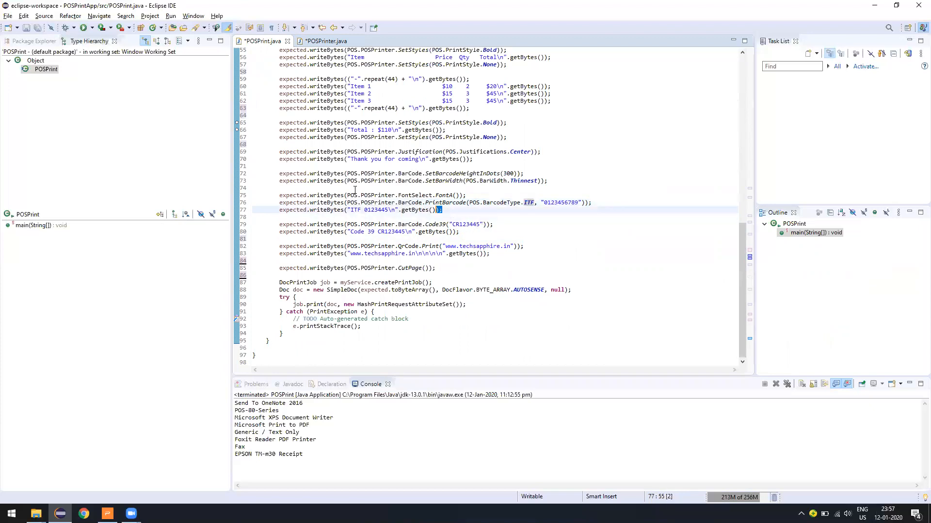
pyautogui.moveTo(279, 195); pyautogui.dragTo(443, 209)
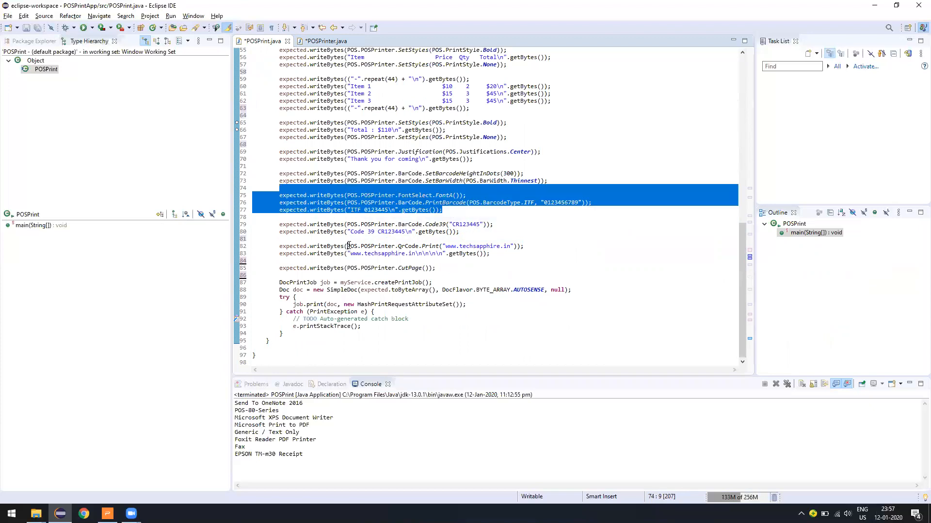
pyautogui.doubleClick(407, 245)
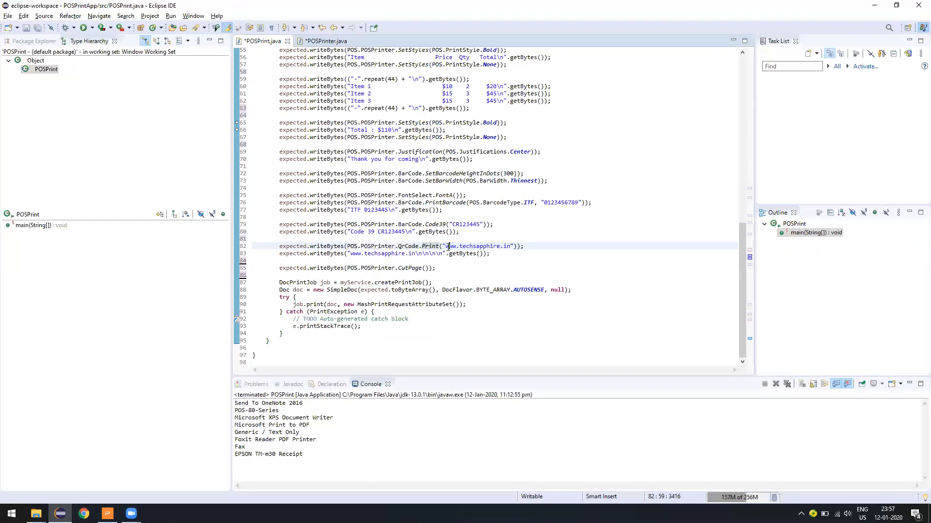
pyautogui.doubleClick(480, 246)
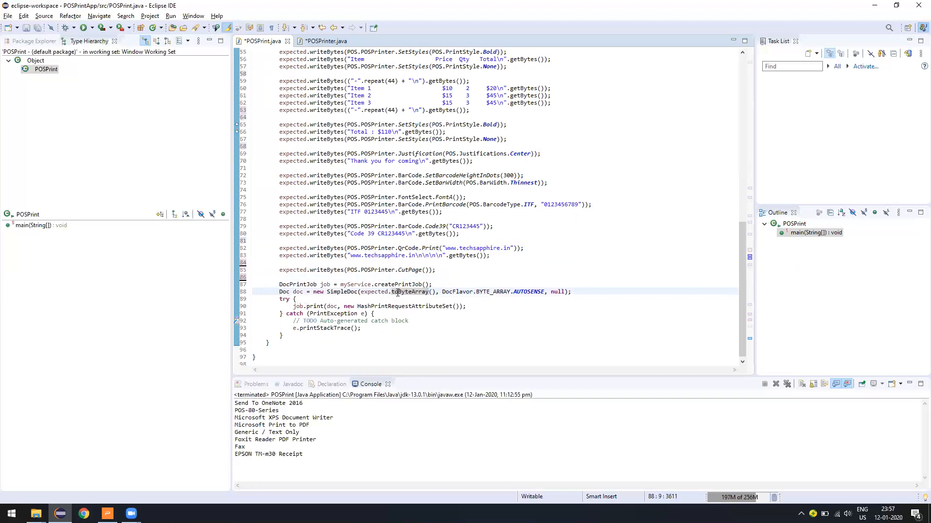
pyautogui.doubleClick(408, 291)
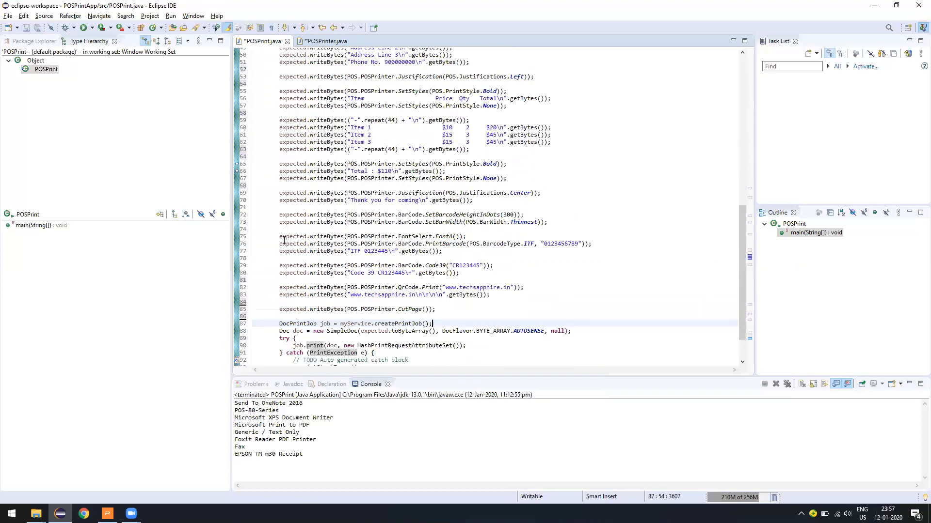
pyautogui.moveTo(455, 200)
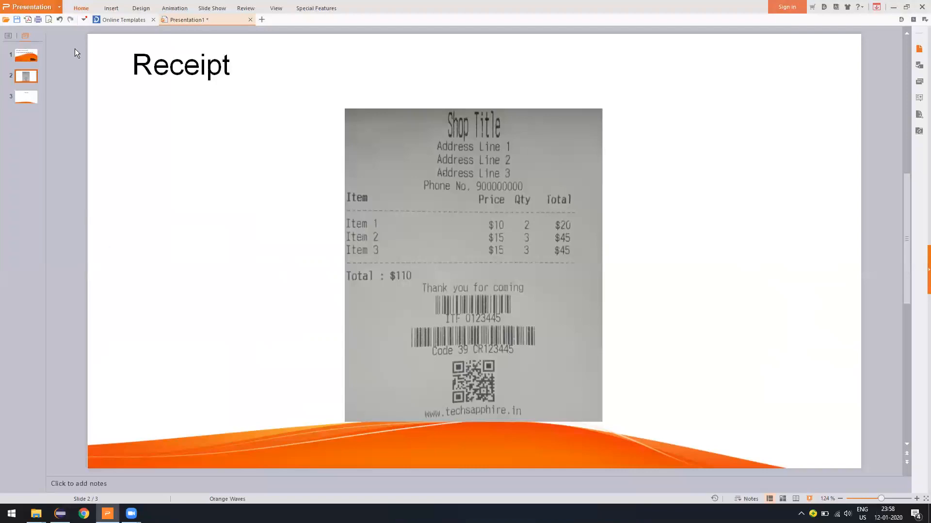
# - Show slide 1, the 'POS receipt report using JAVA' title slide
pyautogui.click(25, 55)
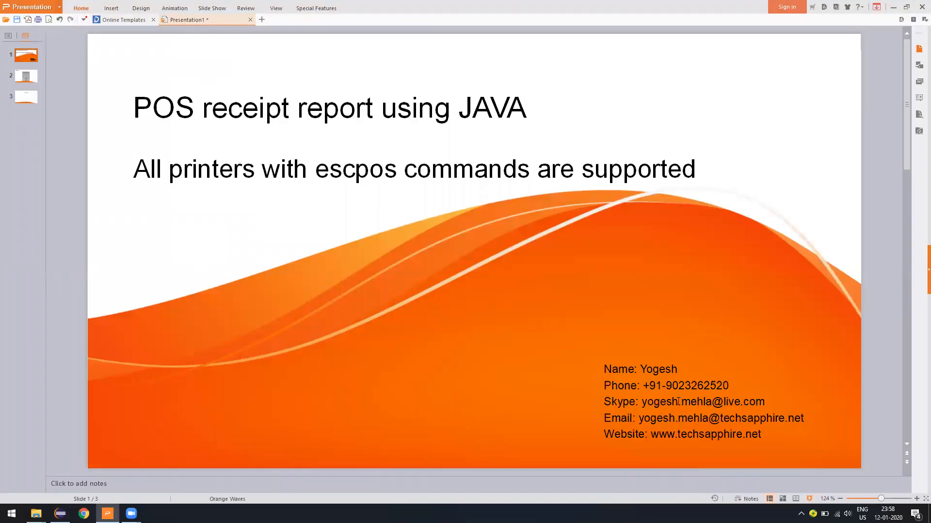